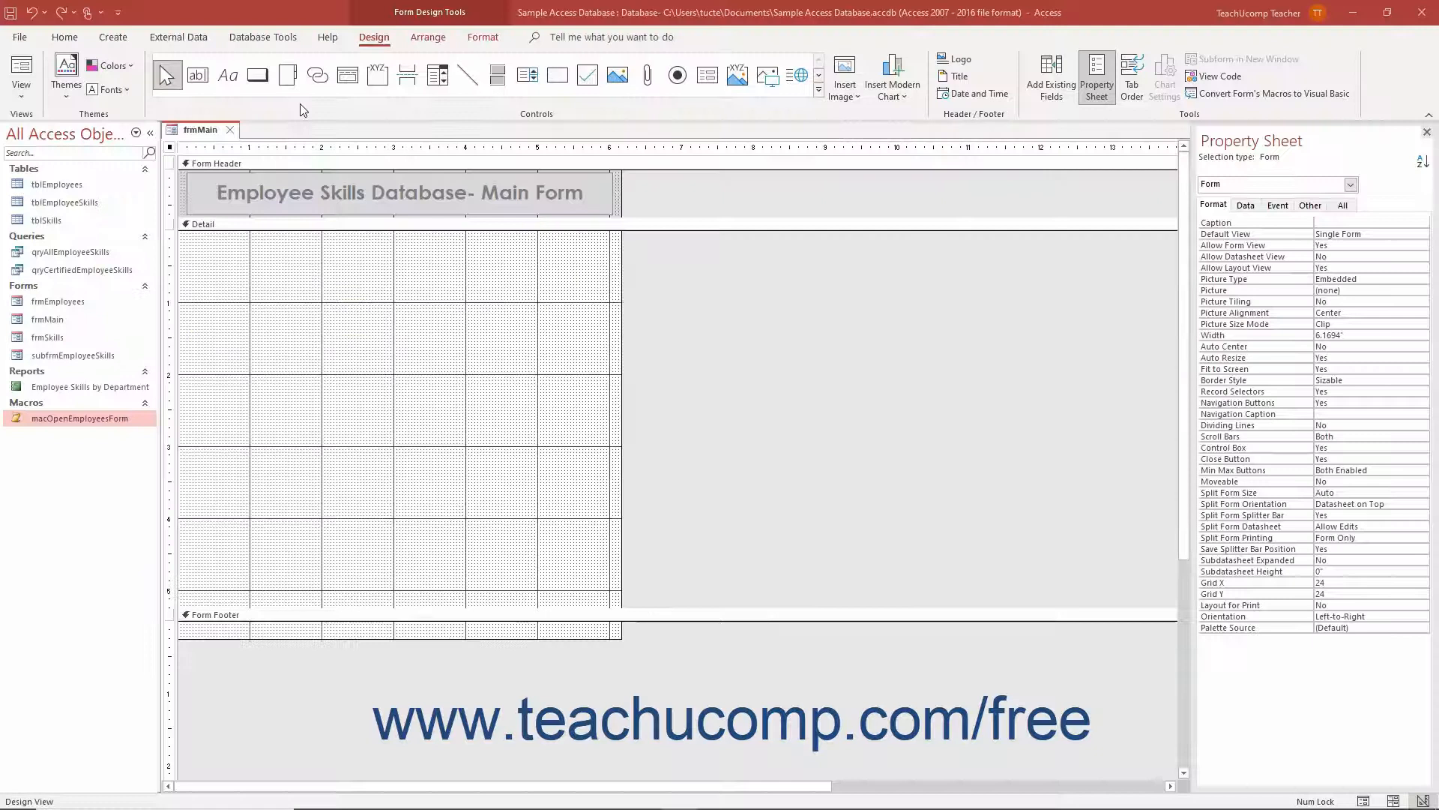
- Draw a new command button at the top left of frmMain's Detail section, launching the Command Button Wizard
left_click(80, 419)
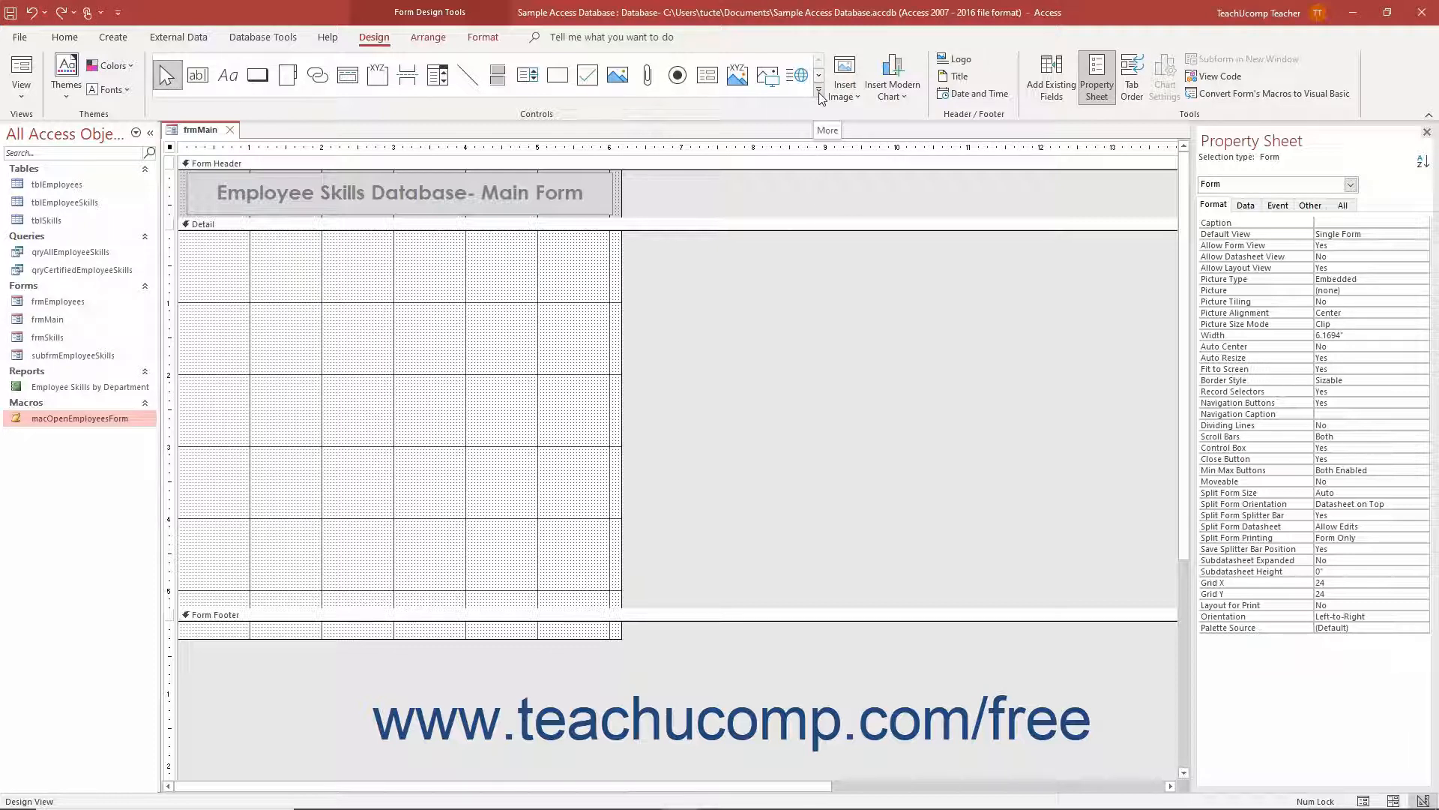
left_click(819, 99)
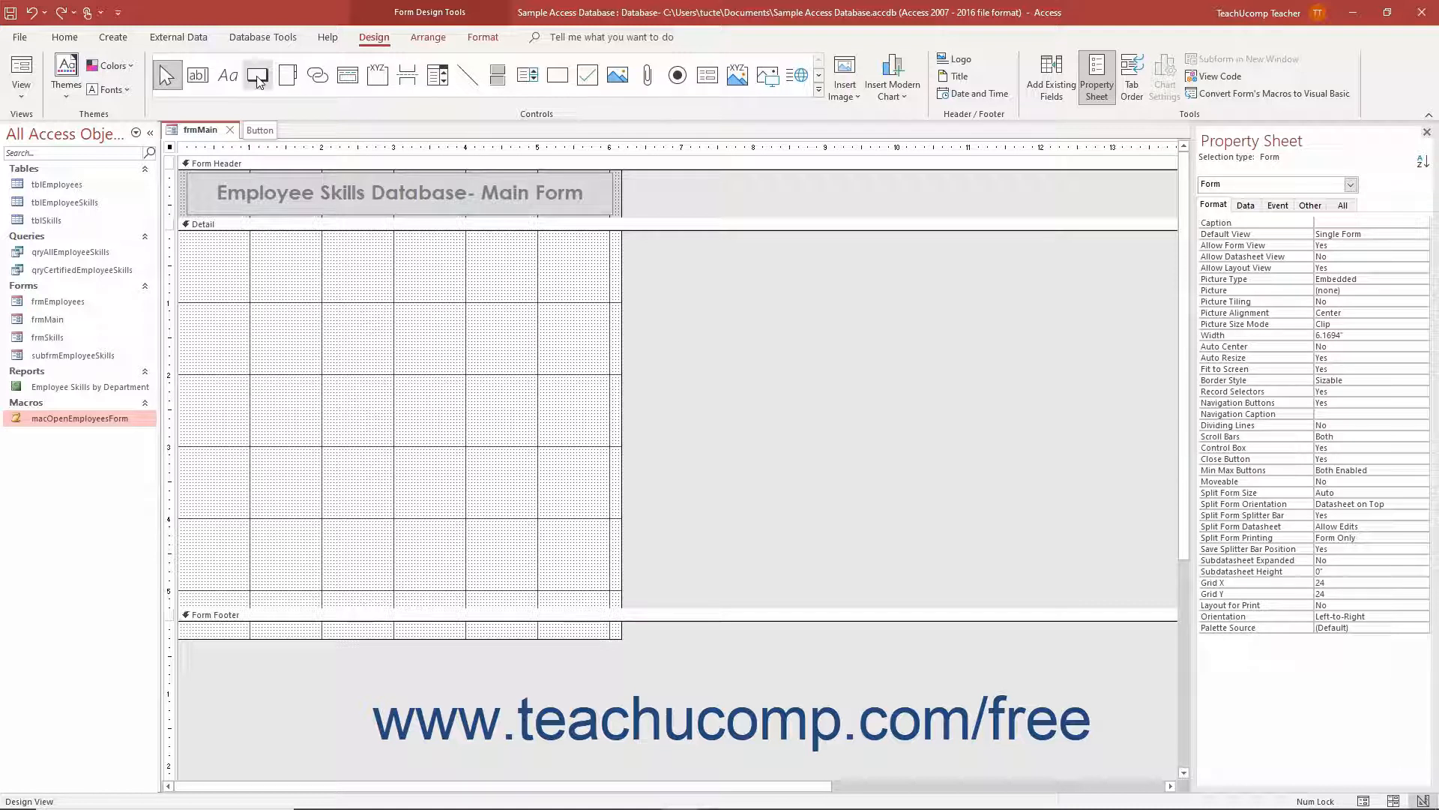
left_click(258, 75)
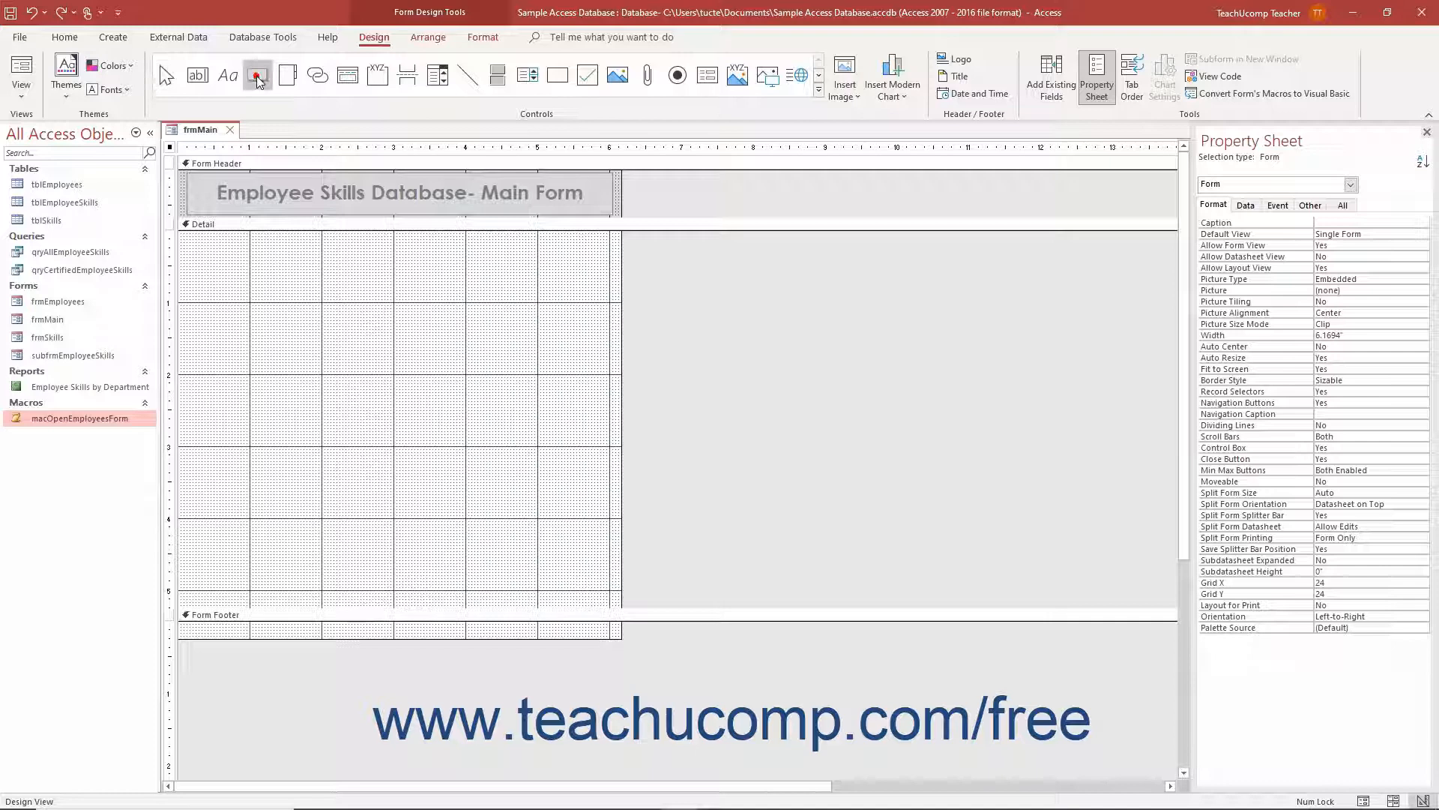
left_click(256, 75)
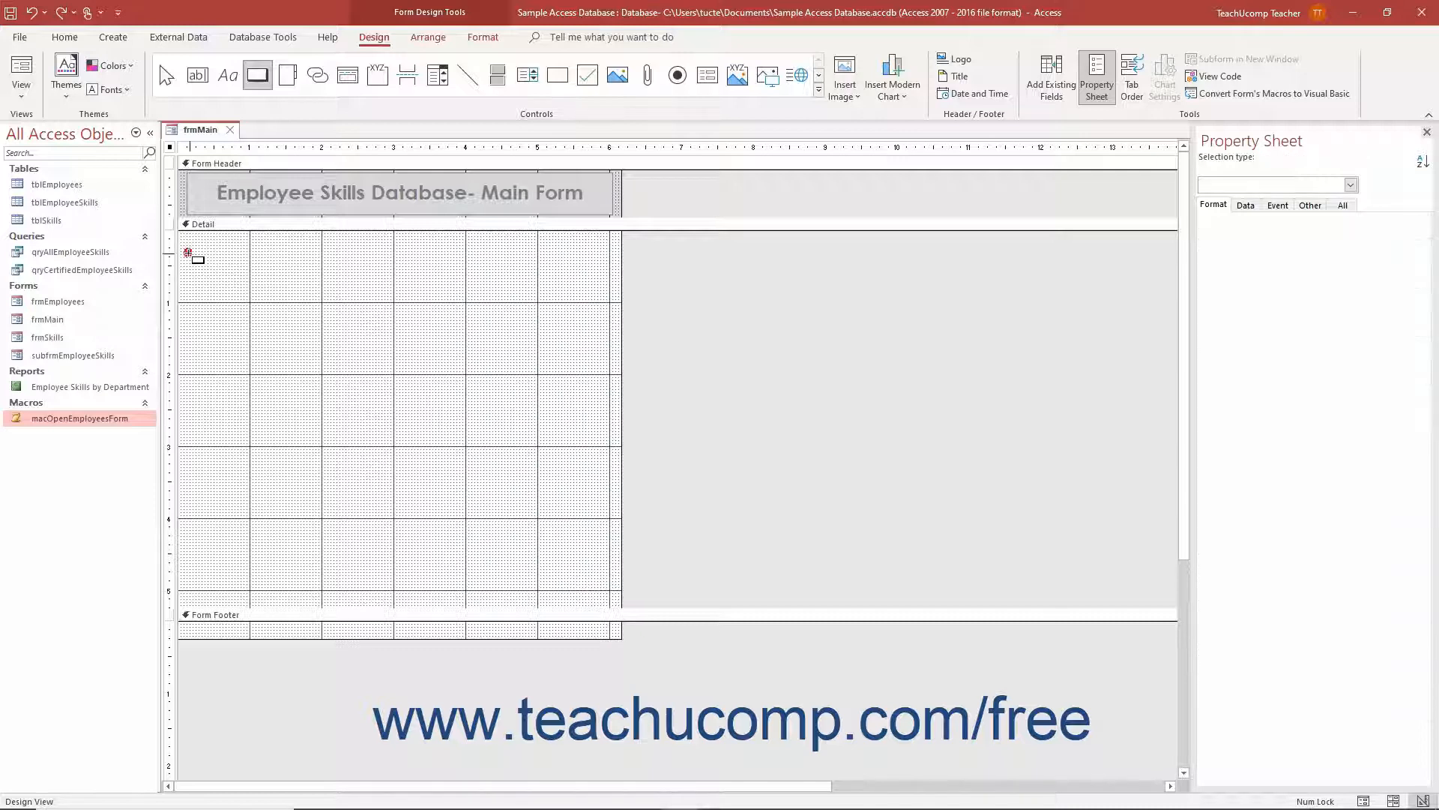
left_click_drag(194, 252, 320, 276)
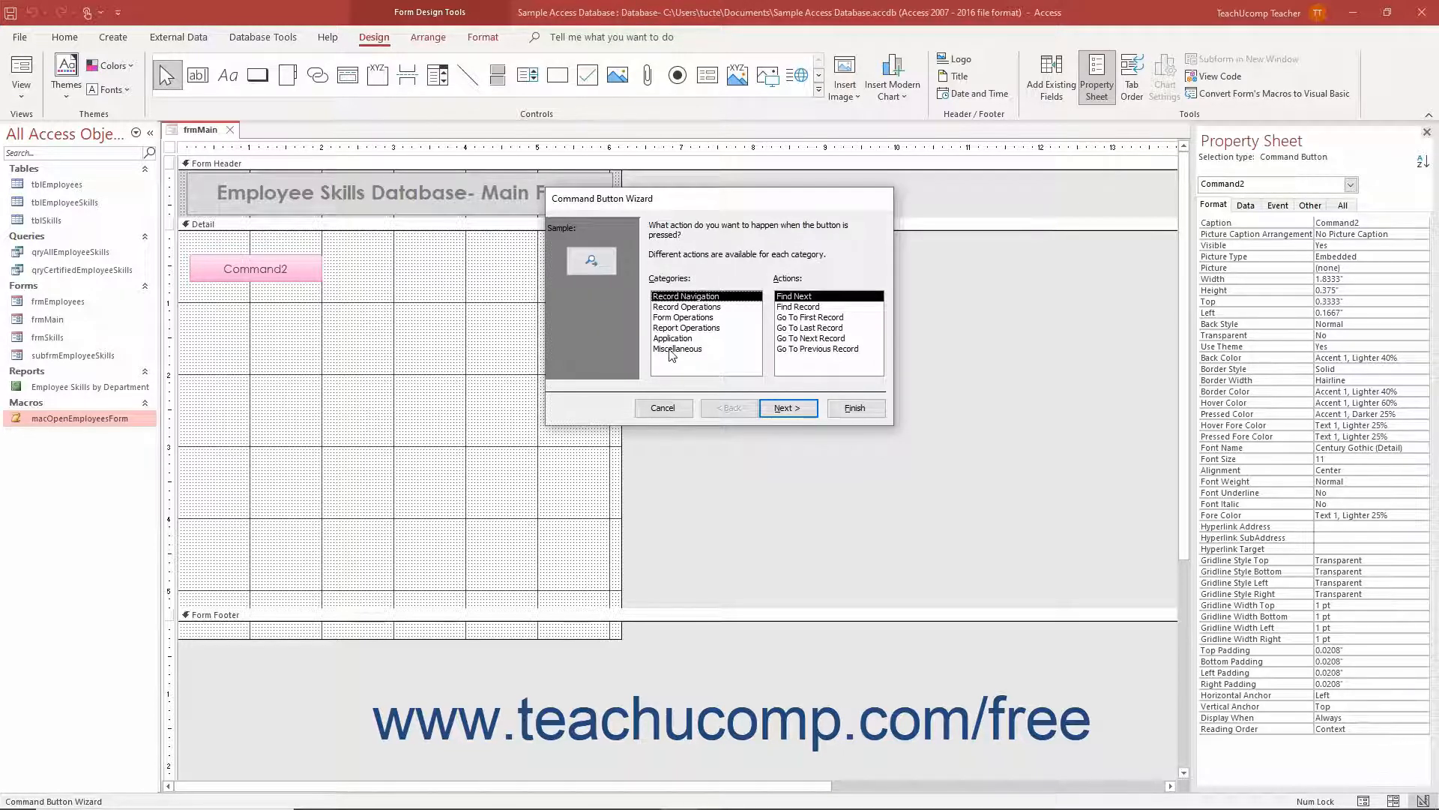
- Choose Miscellaneous > Run Macro and keep macOpenEmployeesForm as the macro to run
left_click(678, 350)
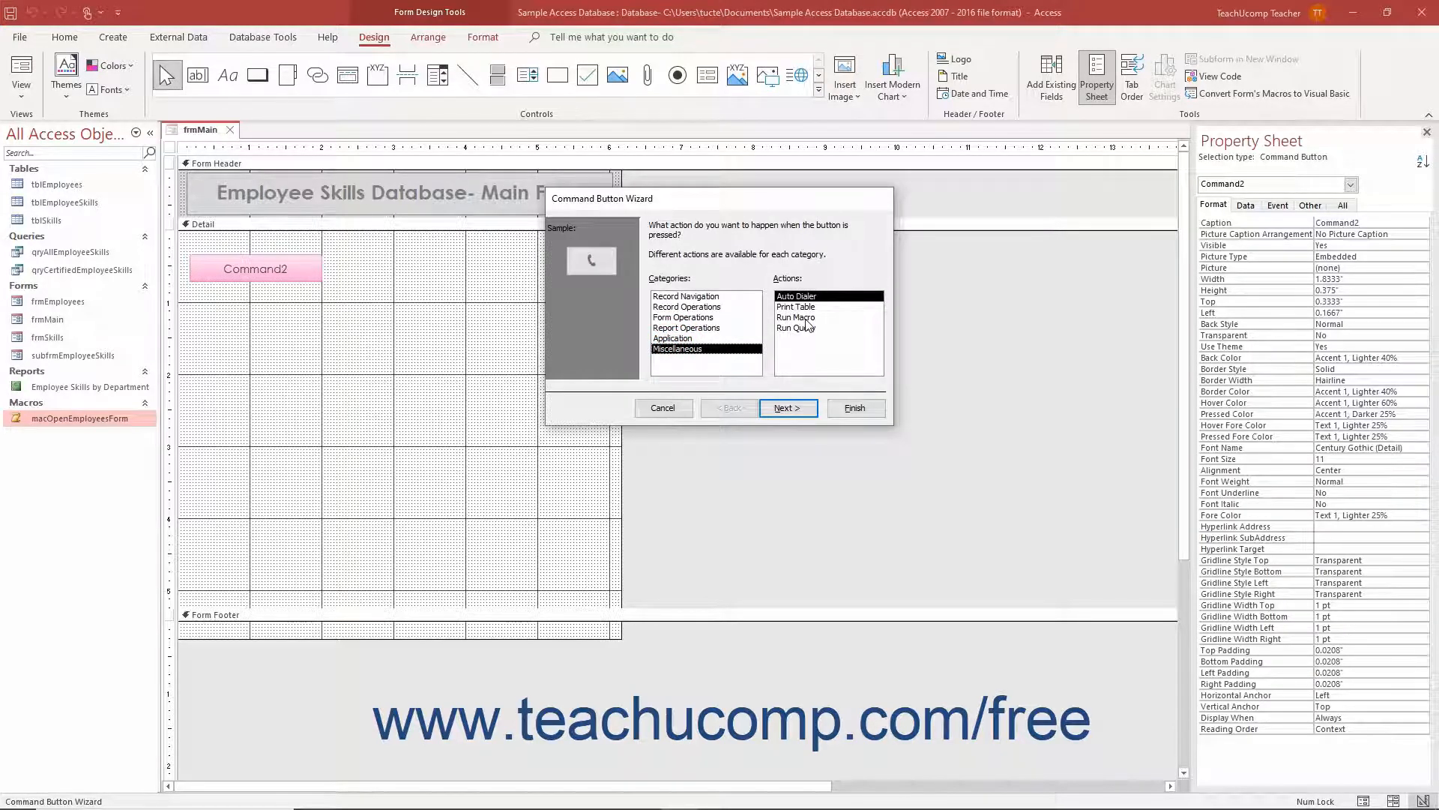
left_click(796, 316)
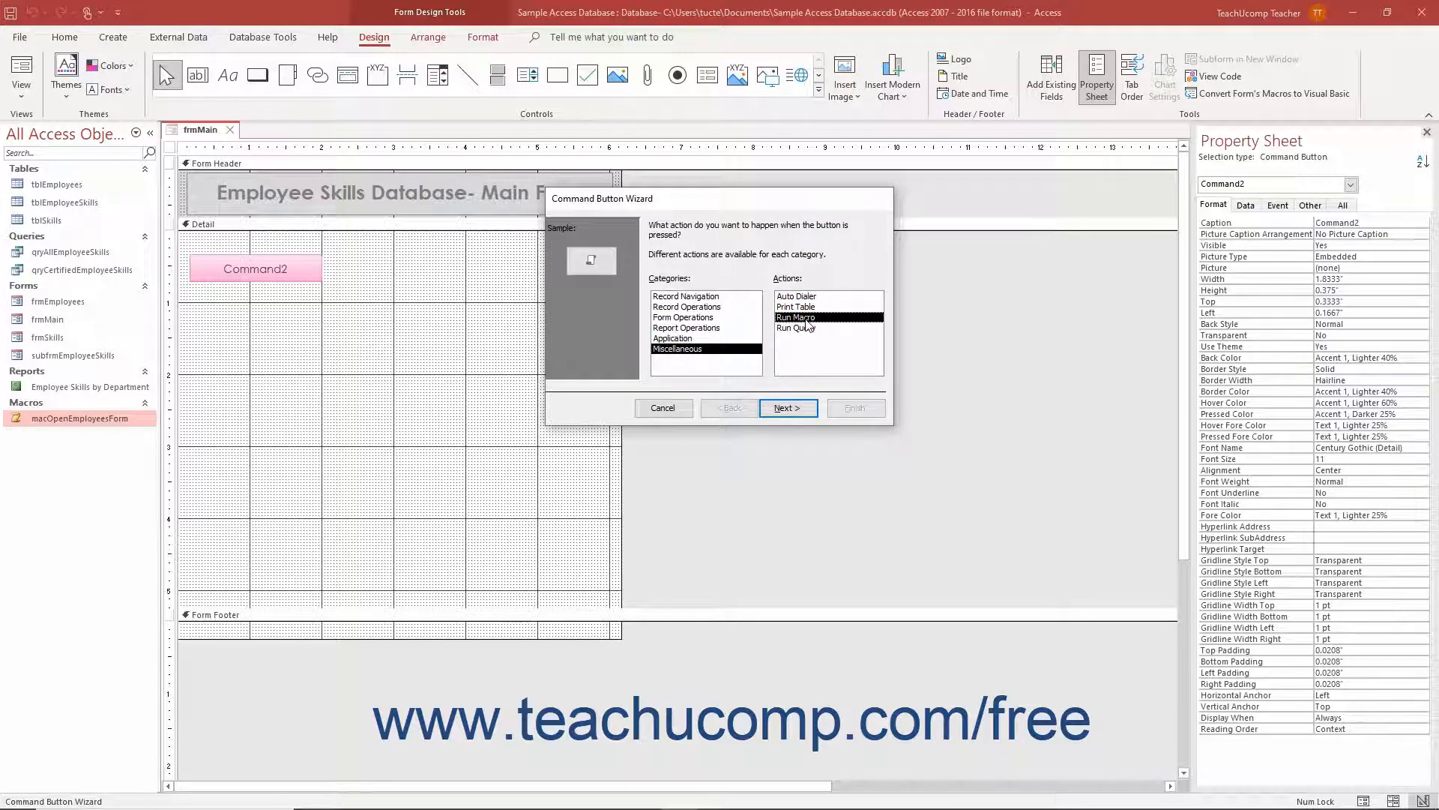
left_click(785, 408)
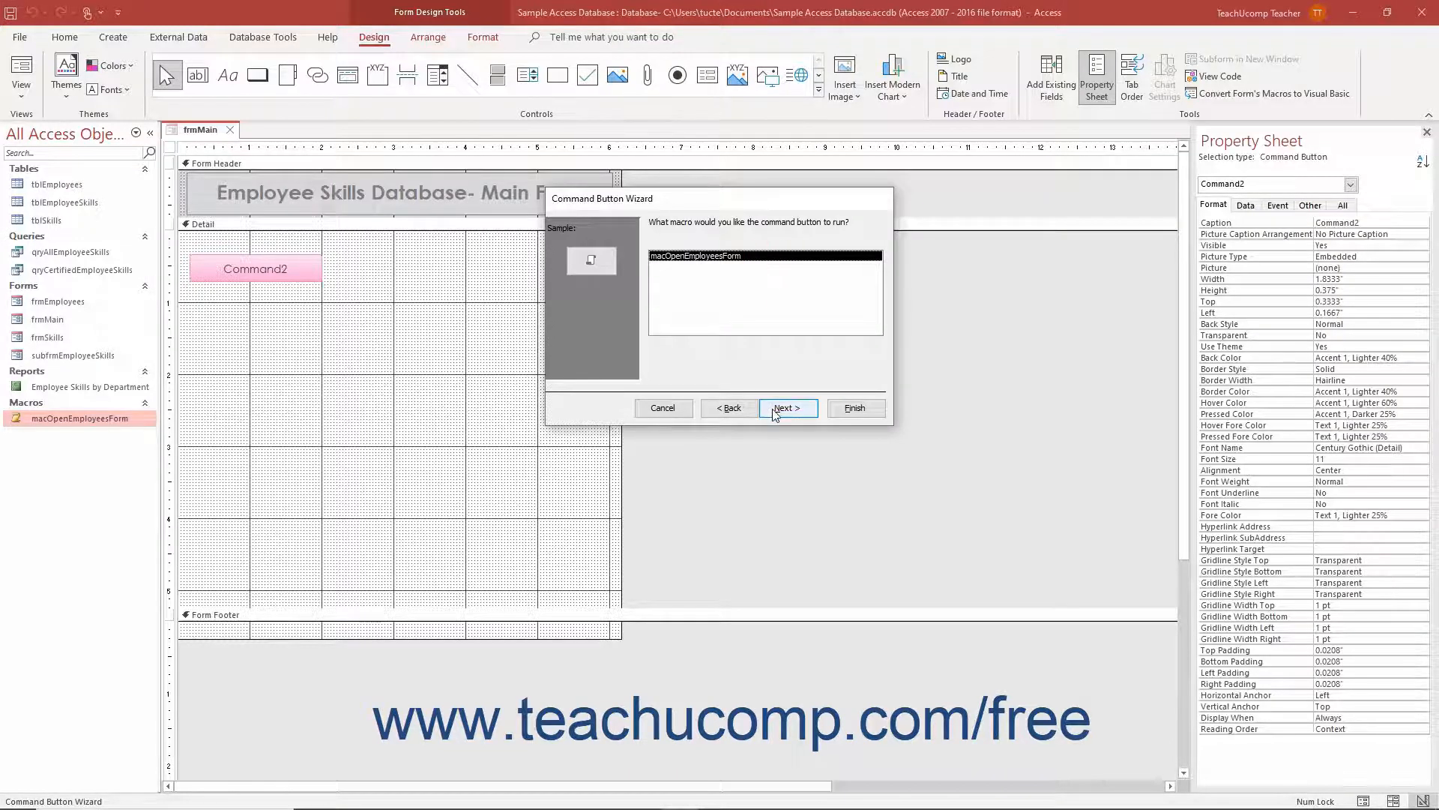
left_click(787, 408)
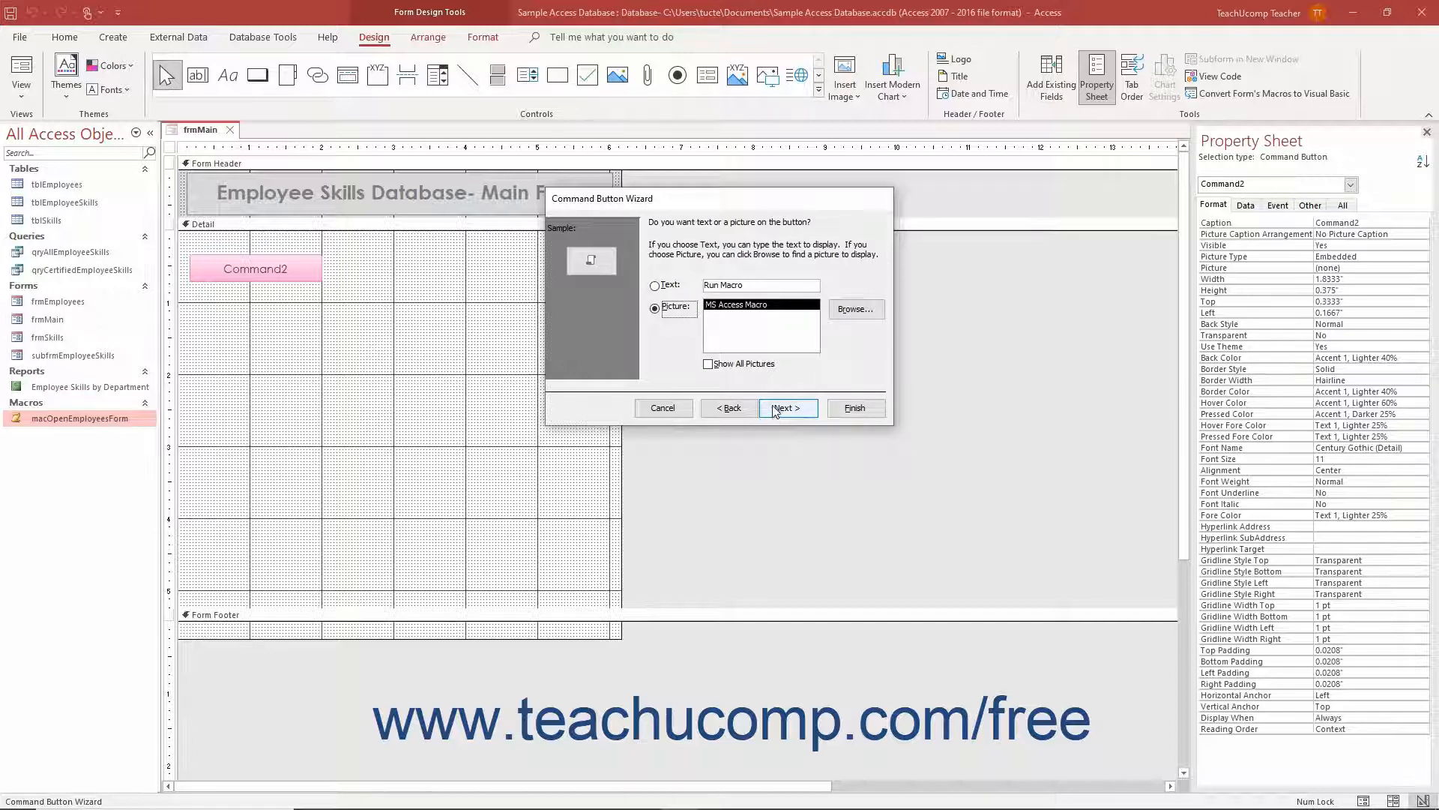
- Show text on the button reading 'Open Employees Form' instead of a picture
left_click(655, 285)
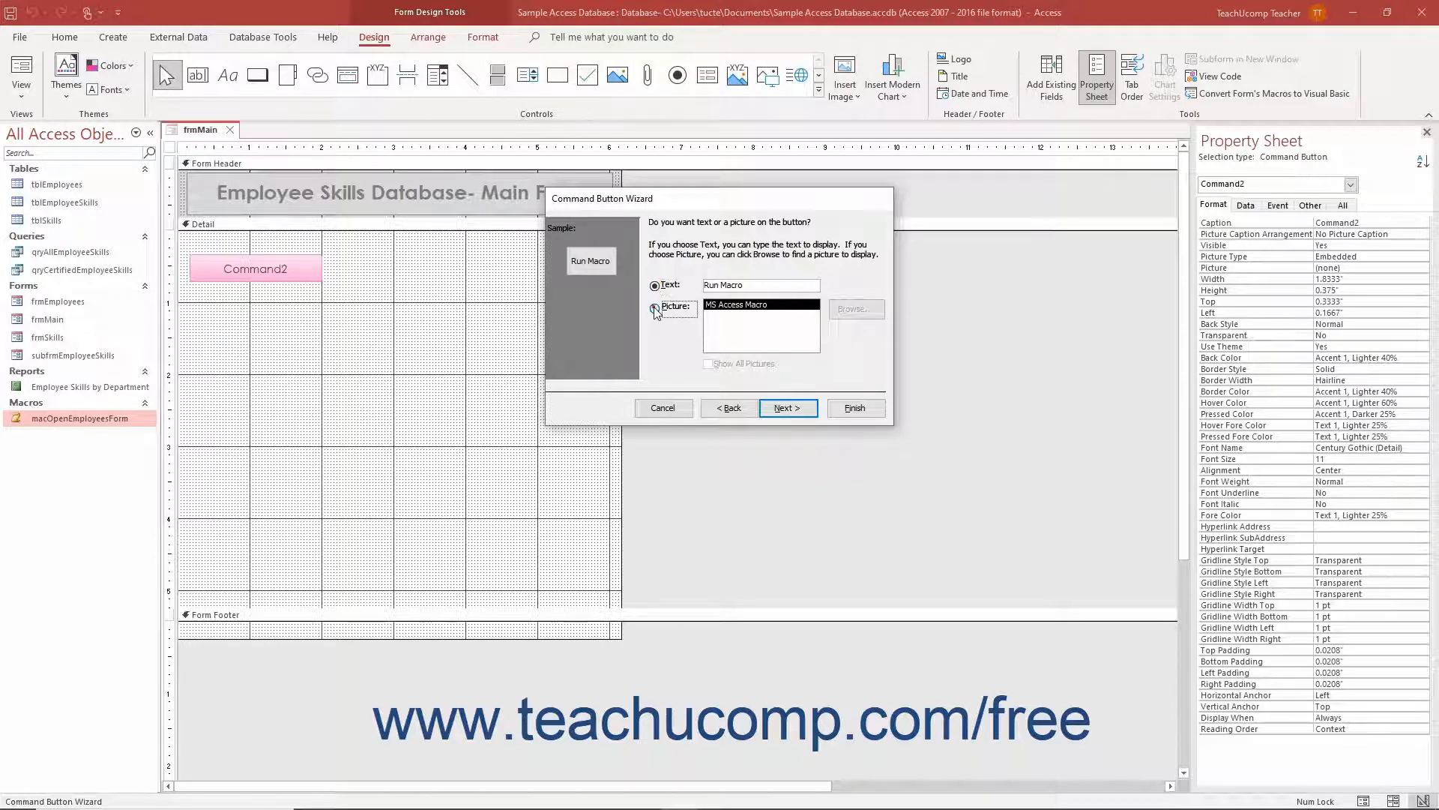
left_click(654, 310)
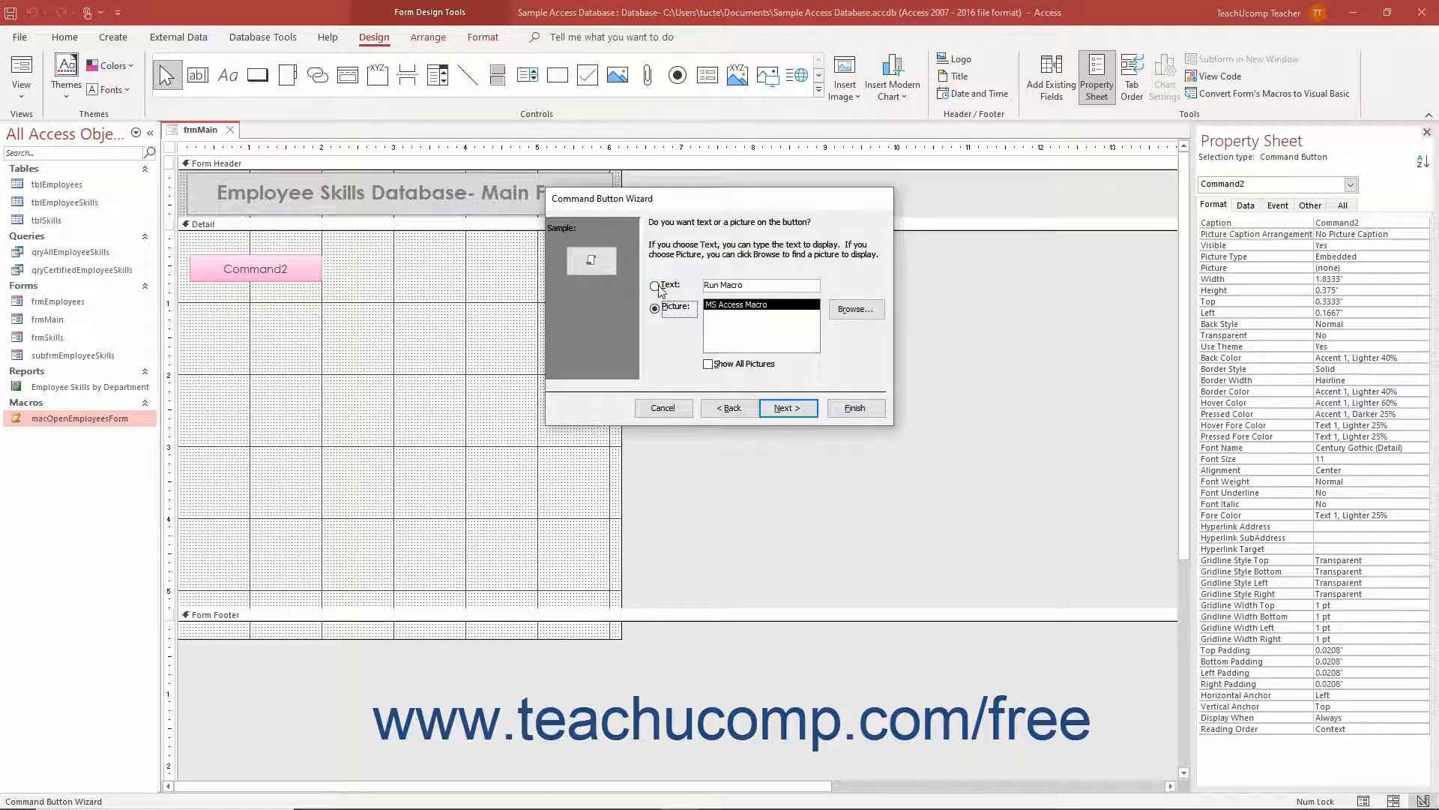
left_click(653, 284)
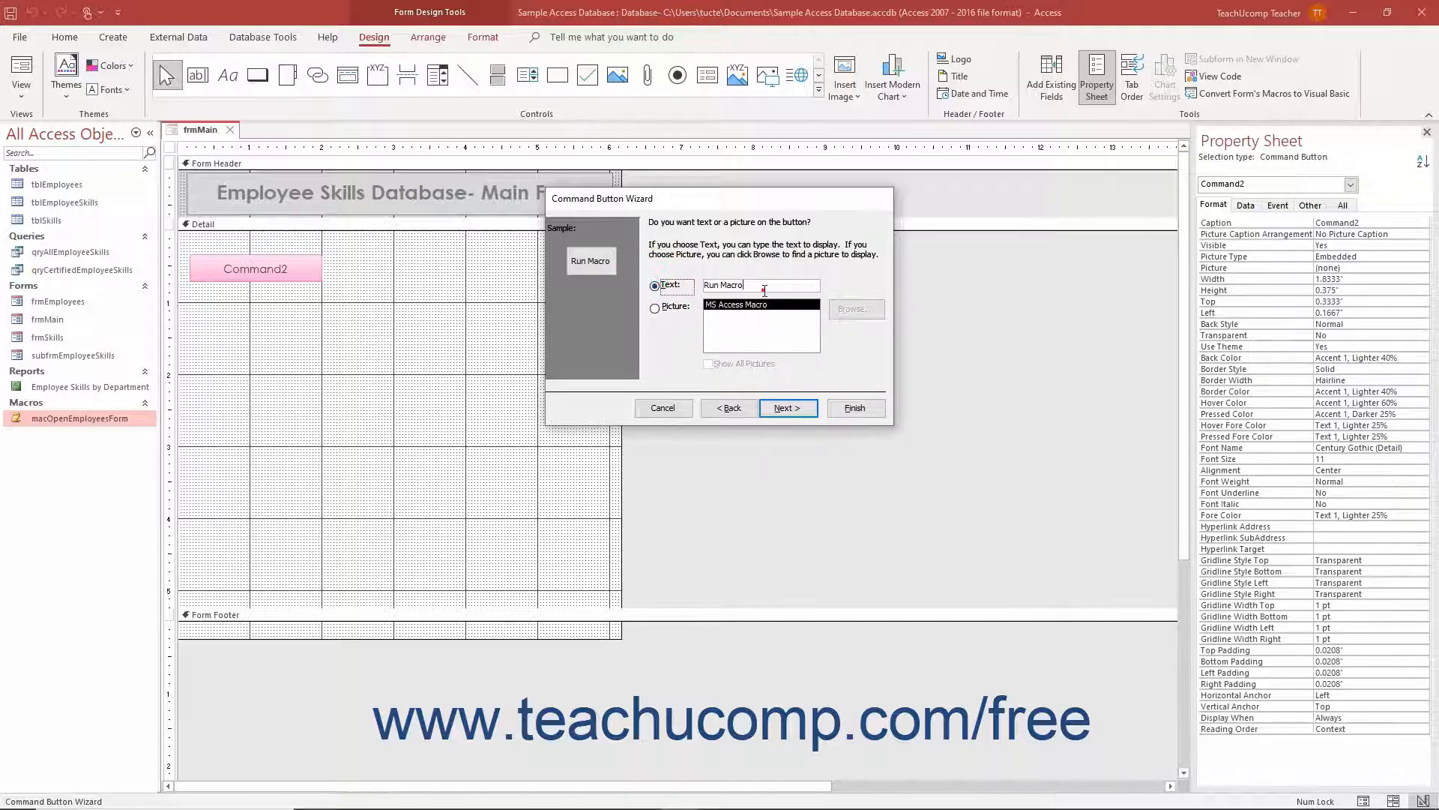
type("Open Employees Form")
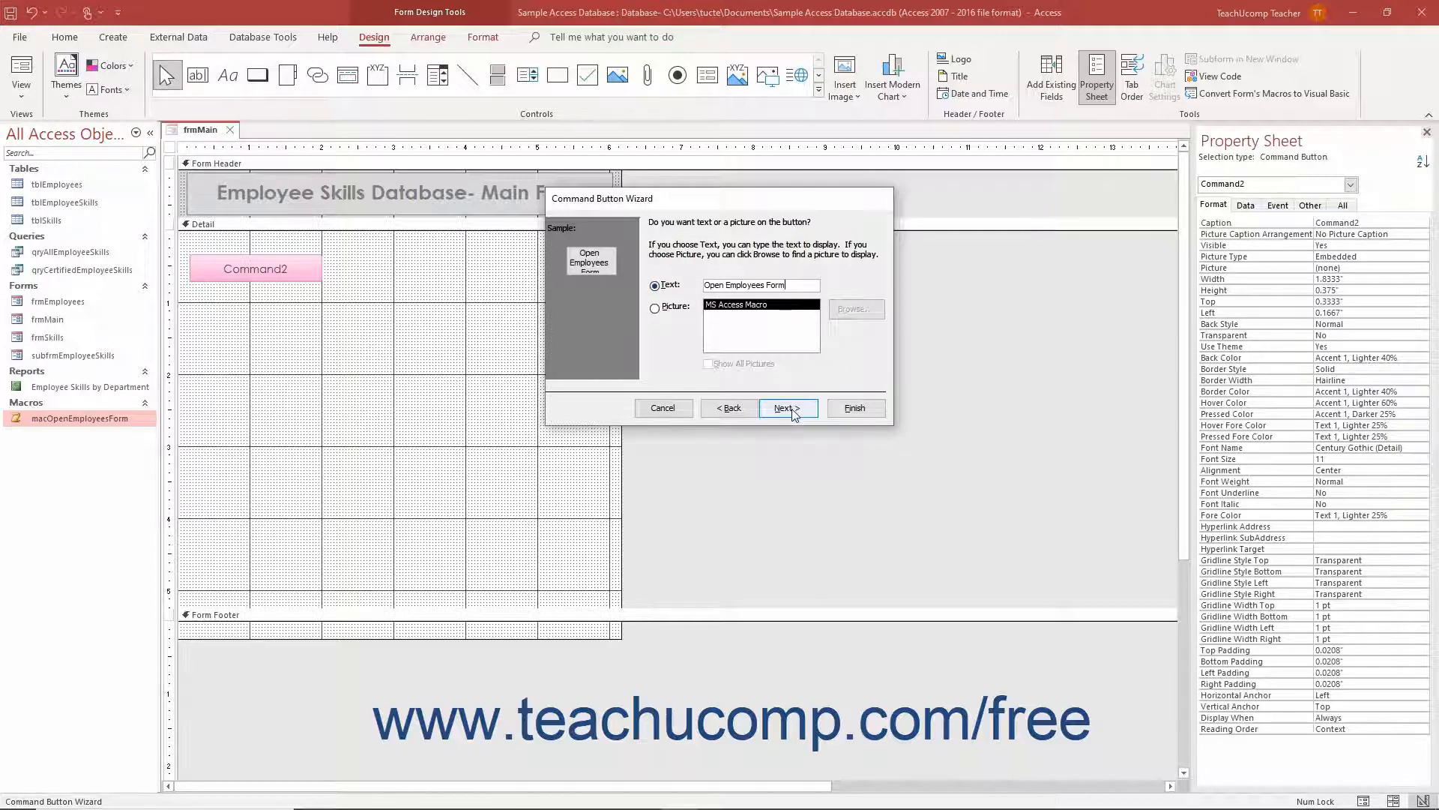
left_click(785, 408)
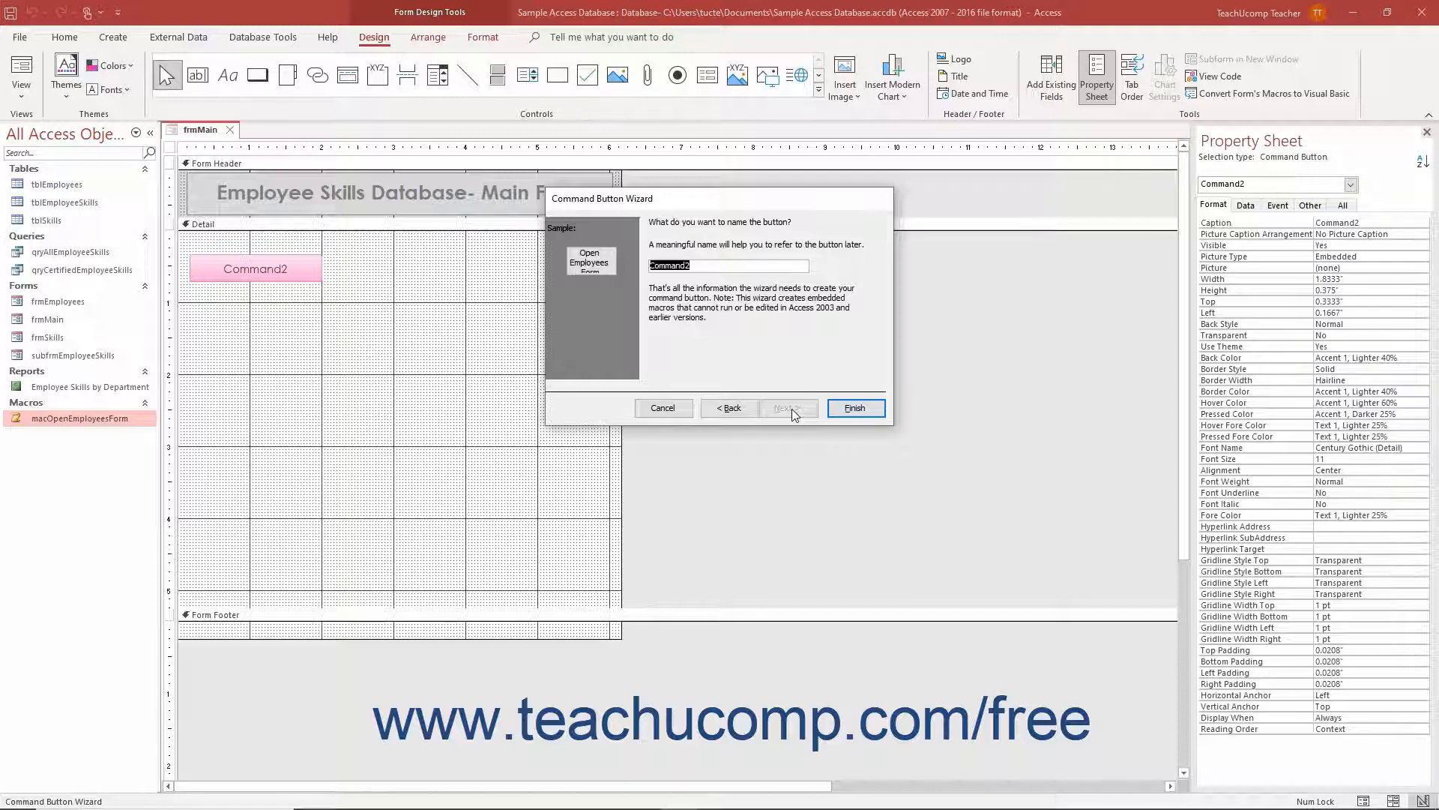
- Name the button cmdOpenEmployeesForm and finish the wizard
type("cmdOpenEmployeesForm")
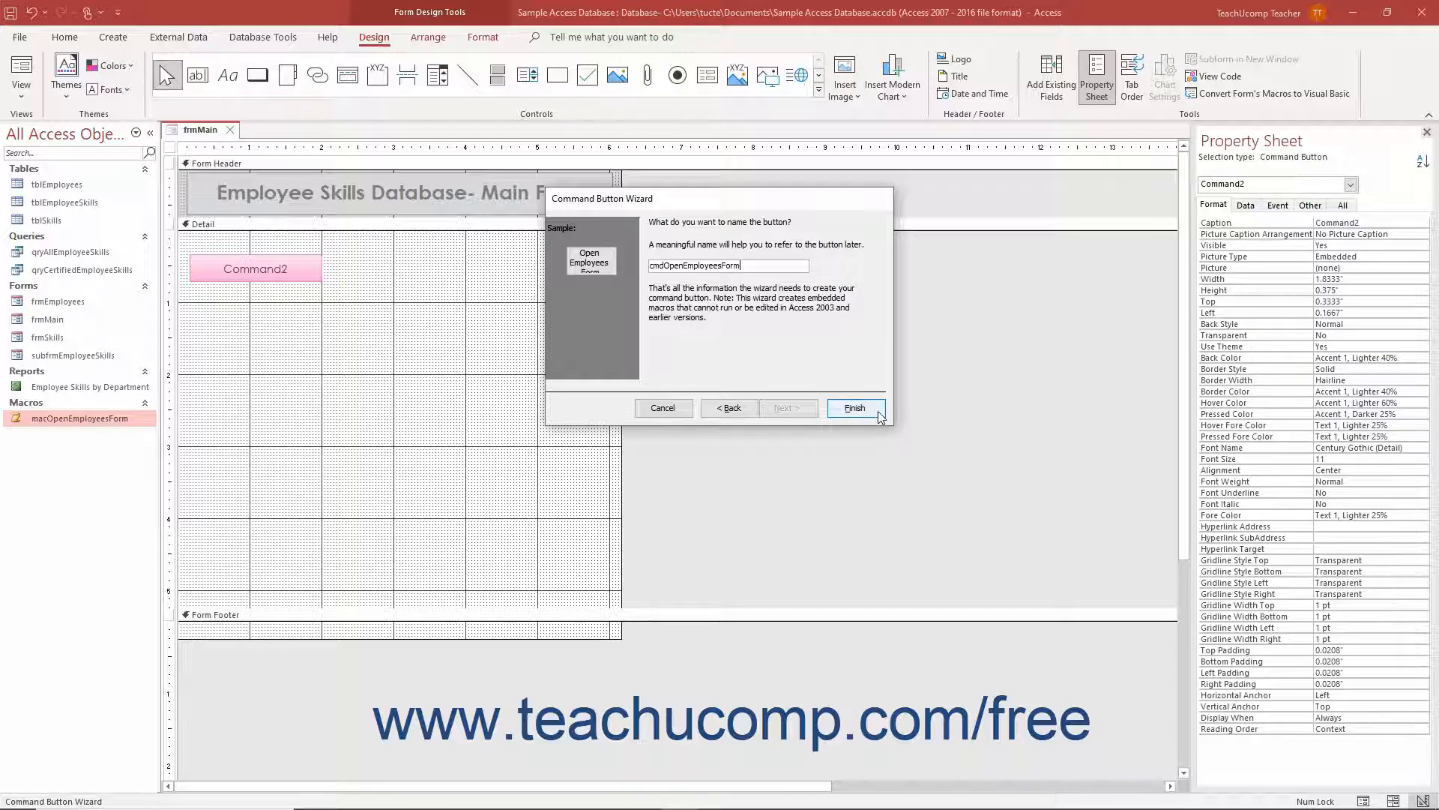
left_click(854, 408)
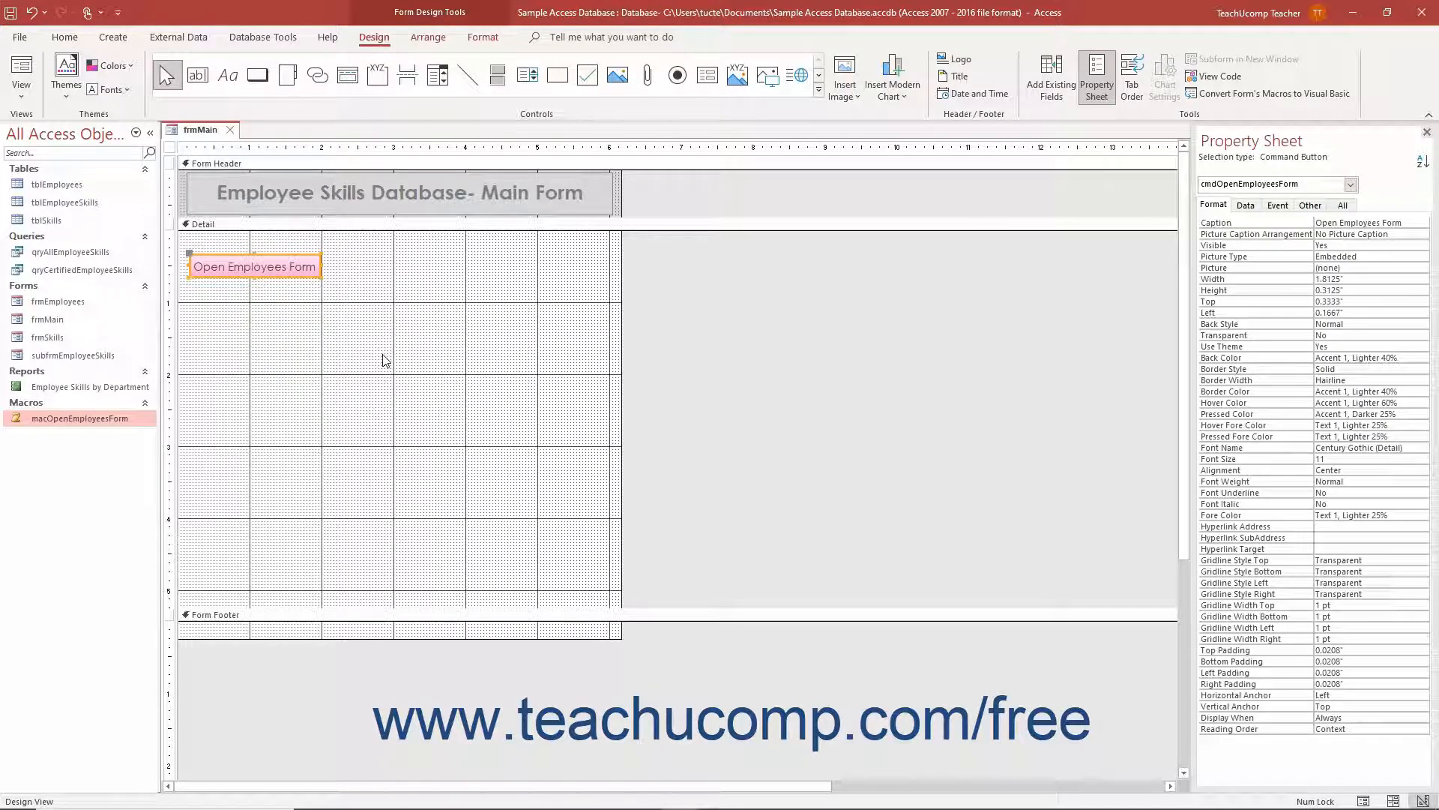
mouse_move(390, 351)
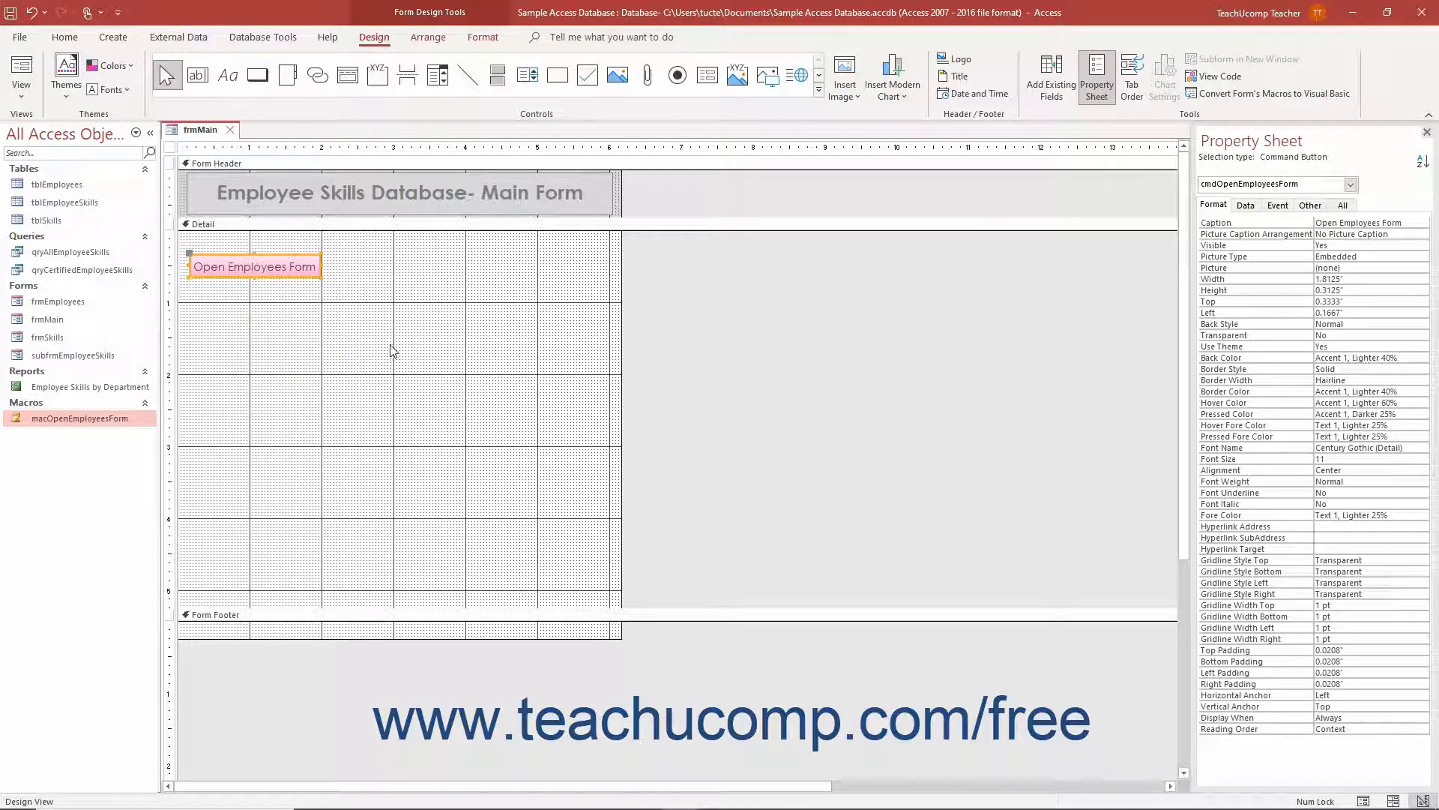
mouse_move(372, 303)
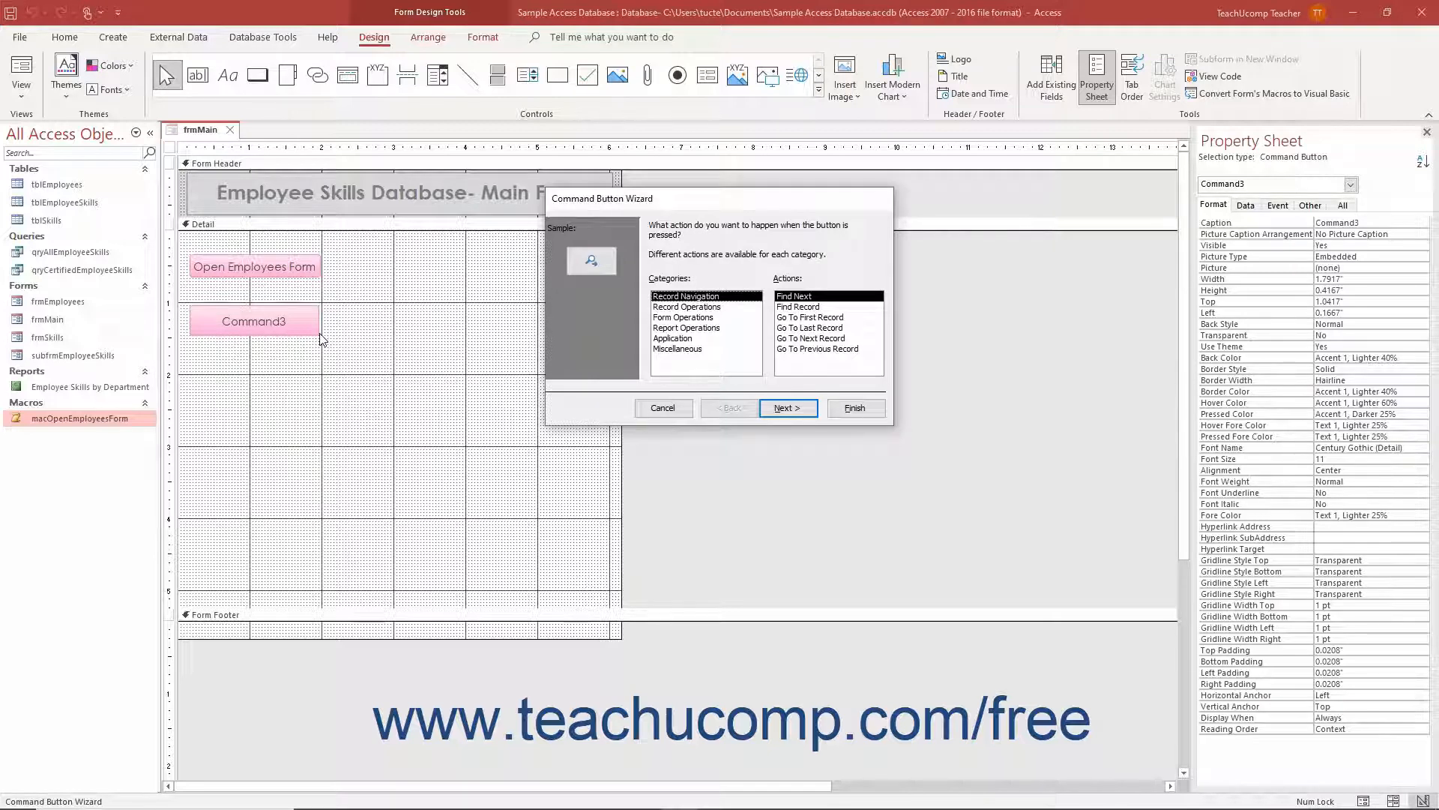
mouse_move(346, 334)
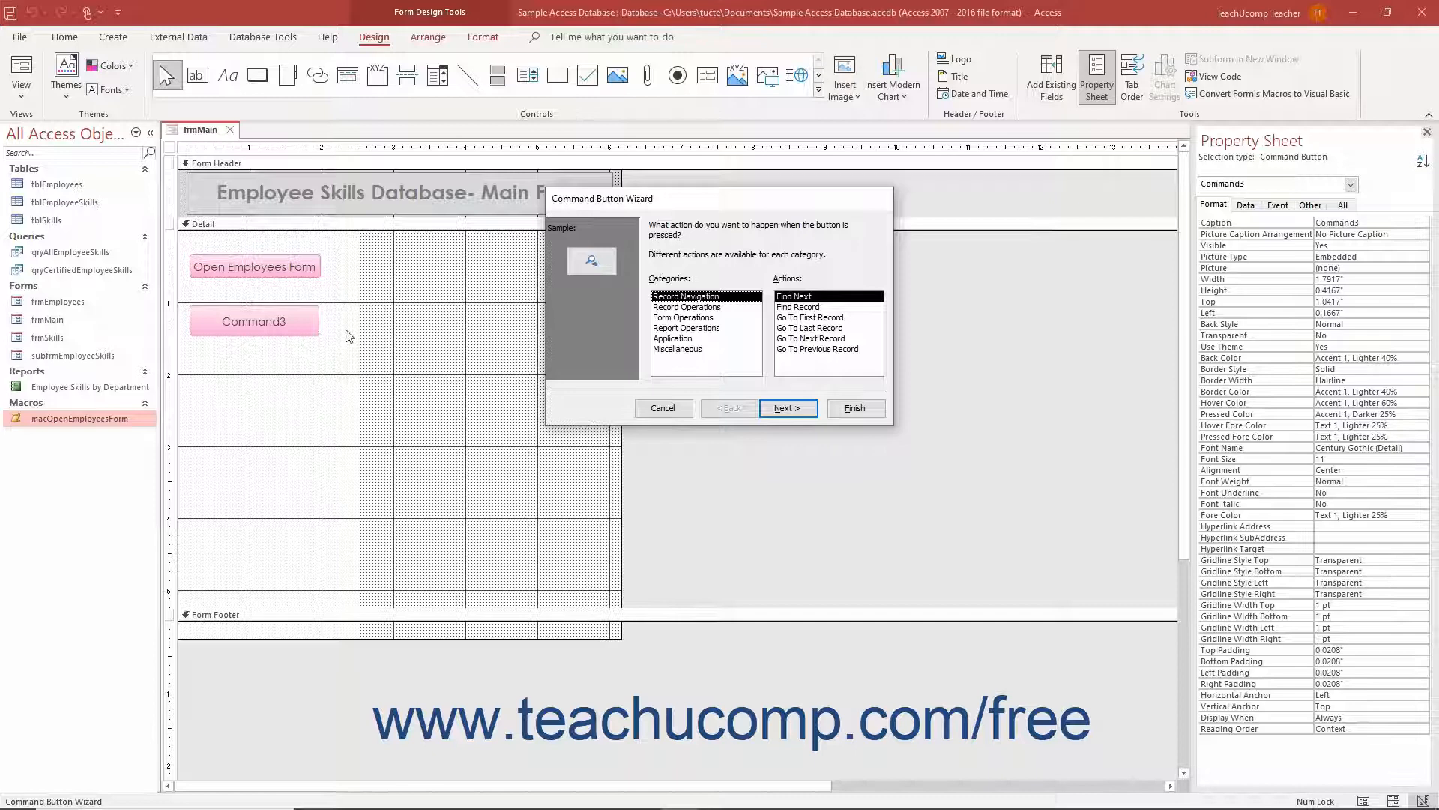
mouse_move(662, 325)
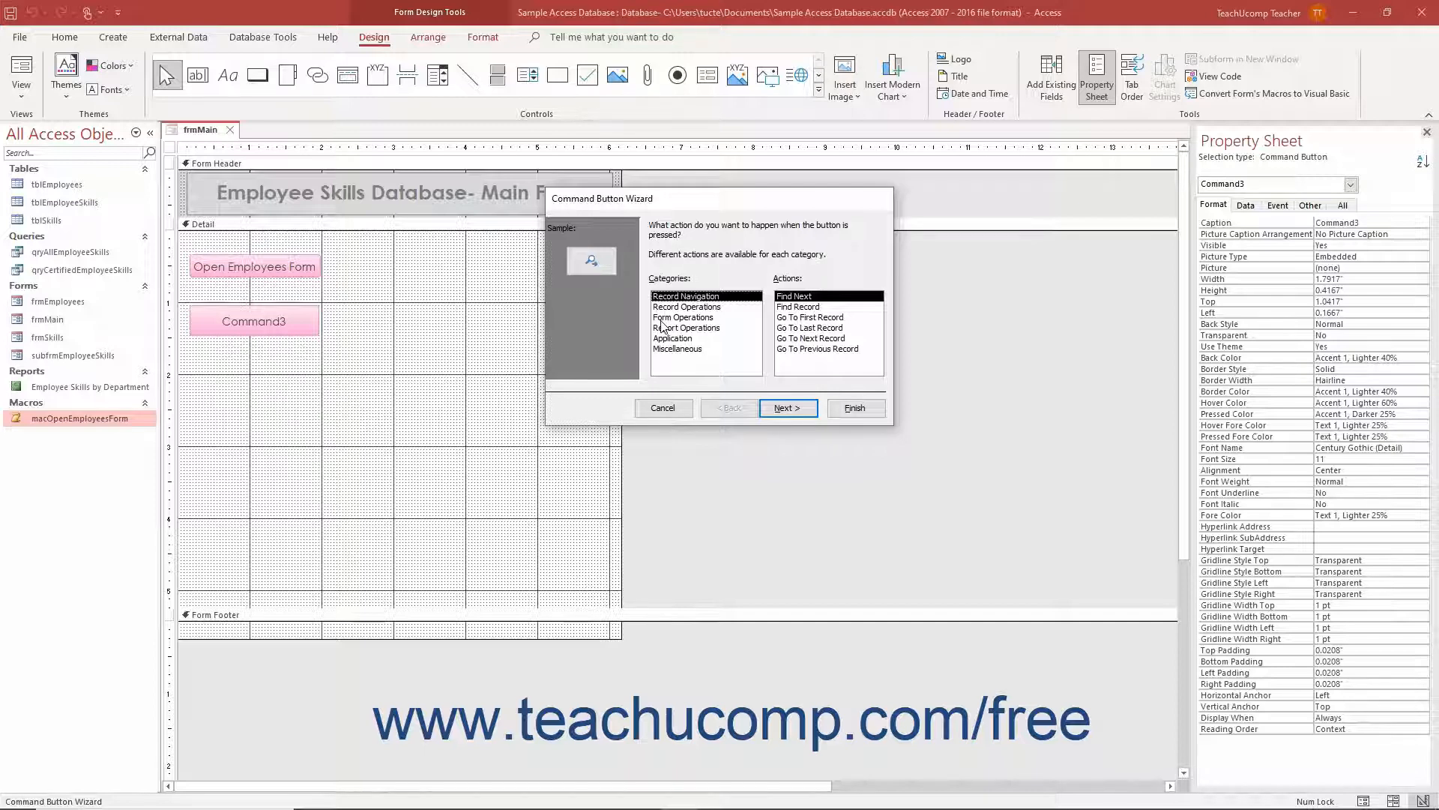
- Make the second button open the Employee Skills by Department report as picture button cmdOpenEmployeeSkillsReport
left_click(687, 328)
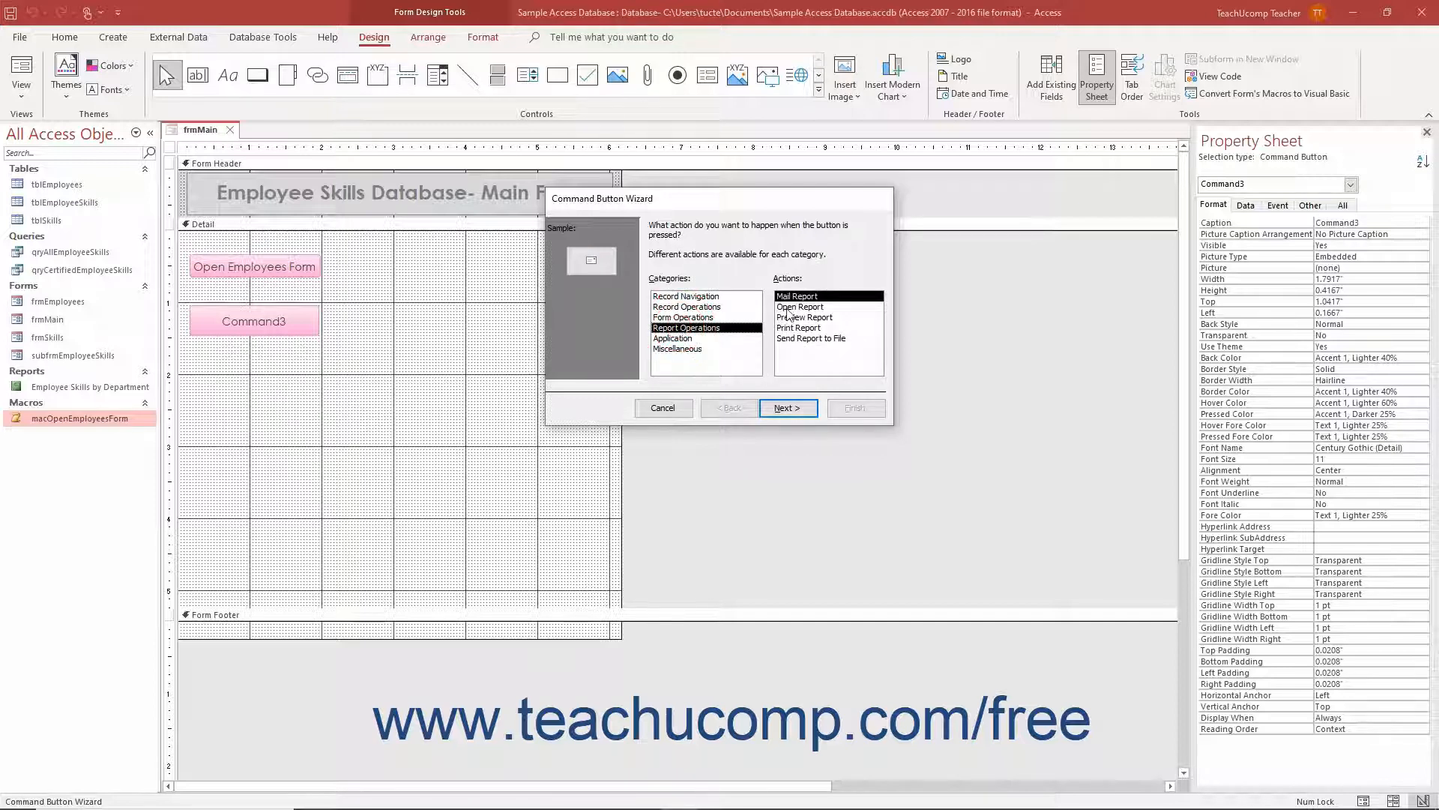
left_click(785, 408)
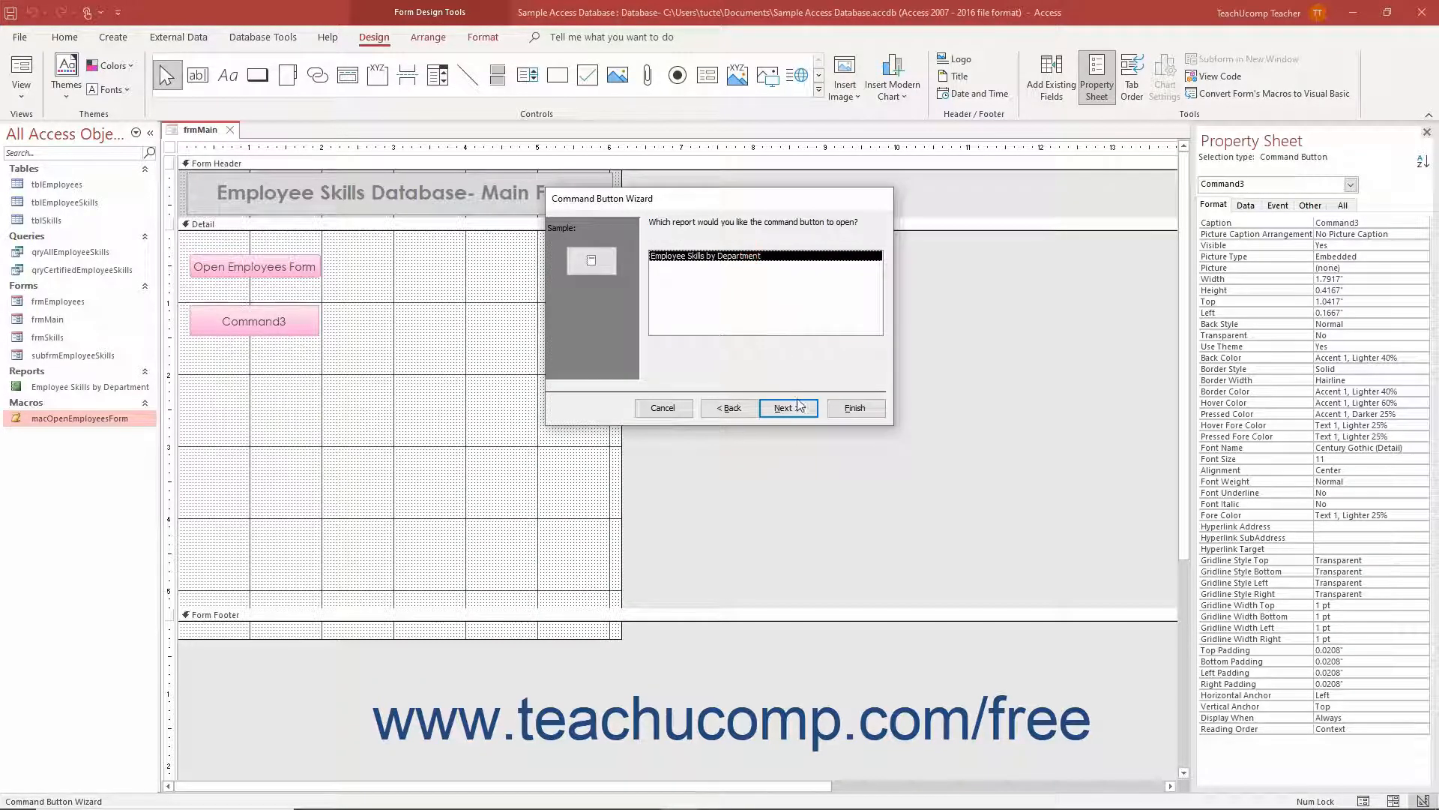
left_click(787, 407)
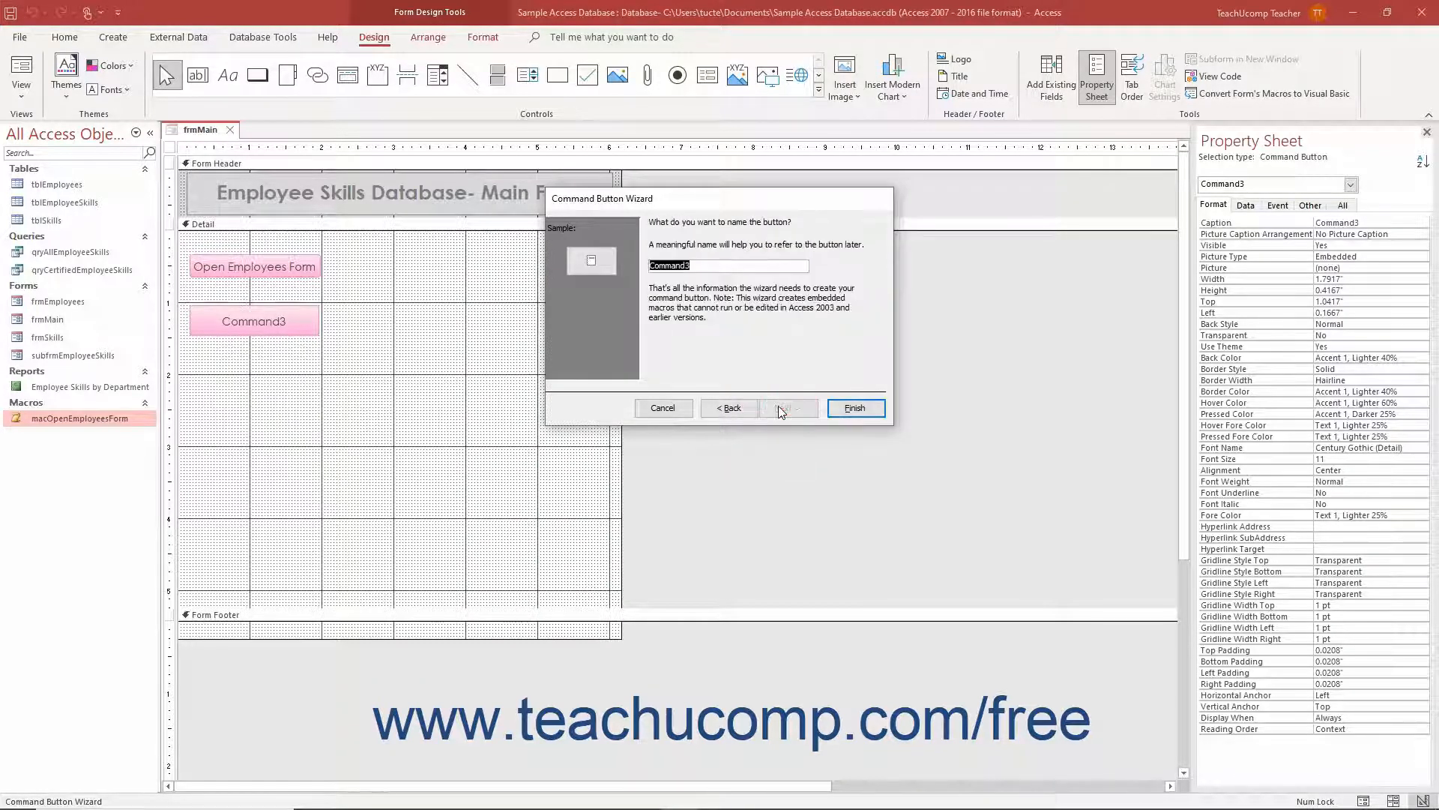
left_click(853, 407)
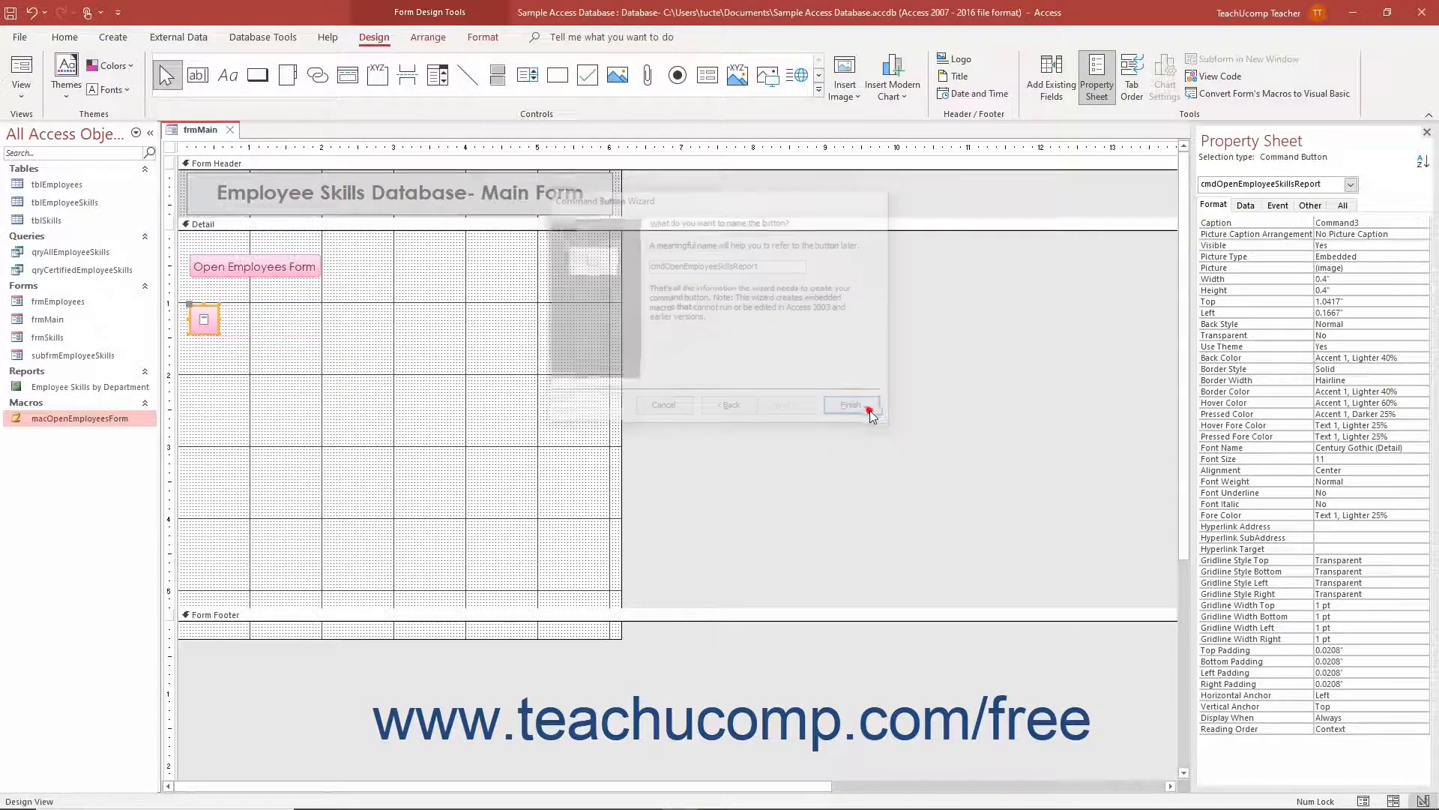
left_click(849, 404)
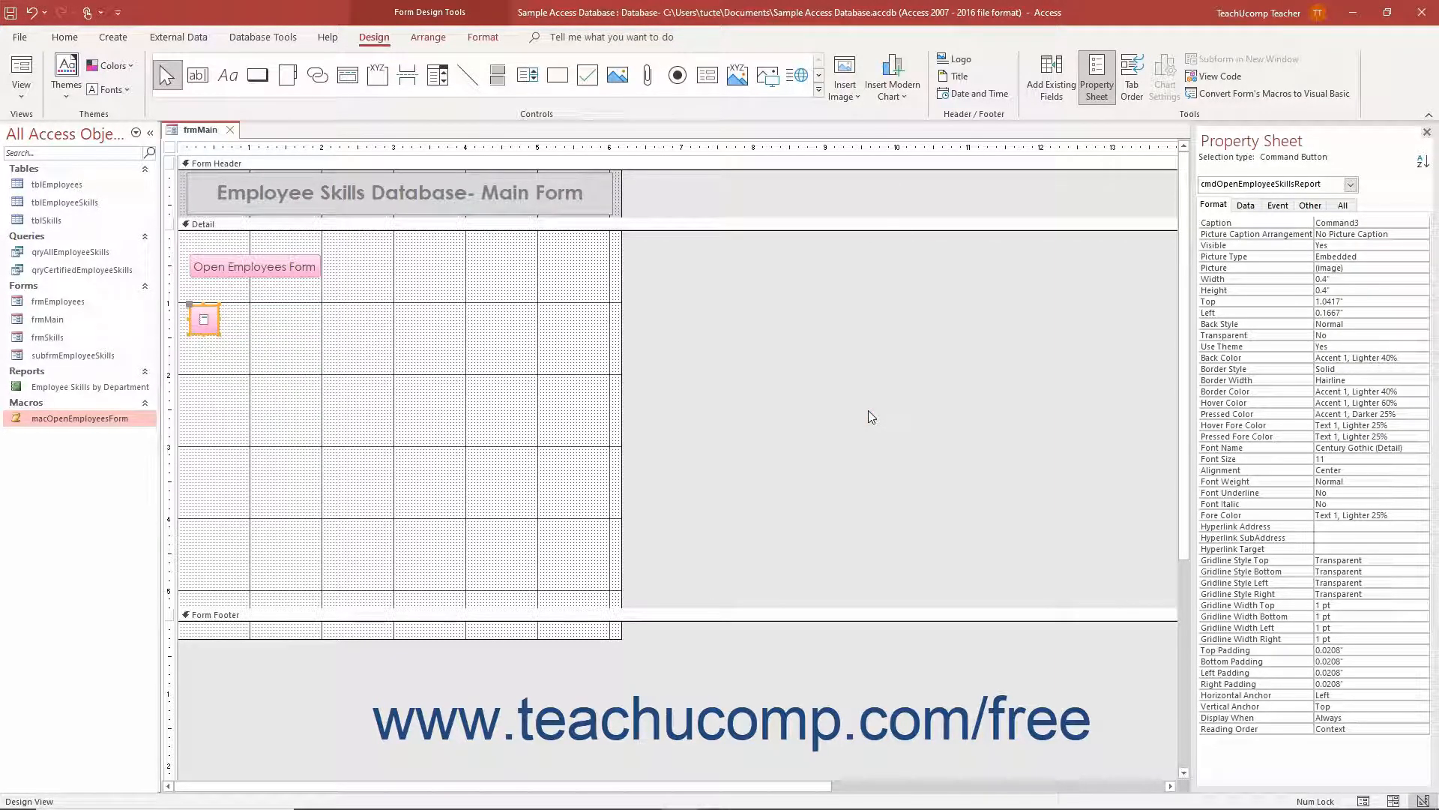
mouse_move(207, 300)
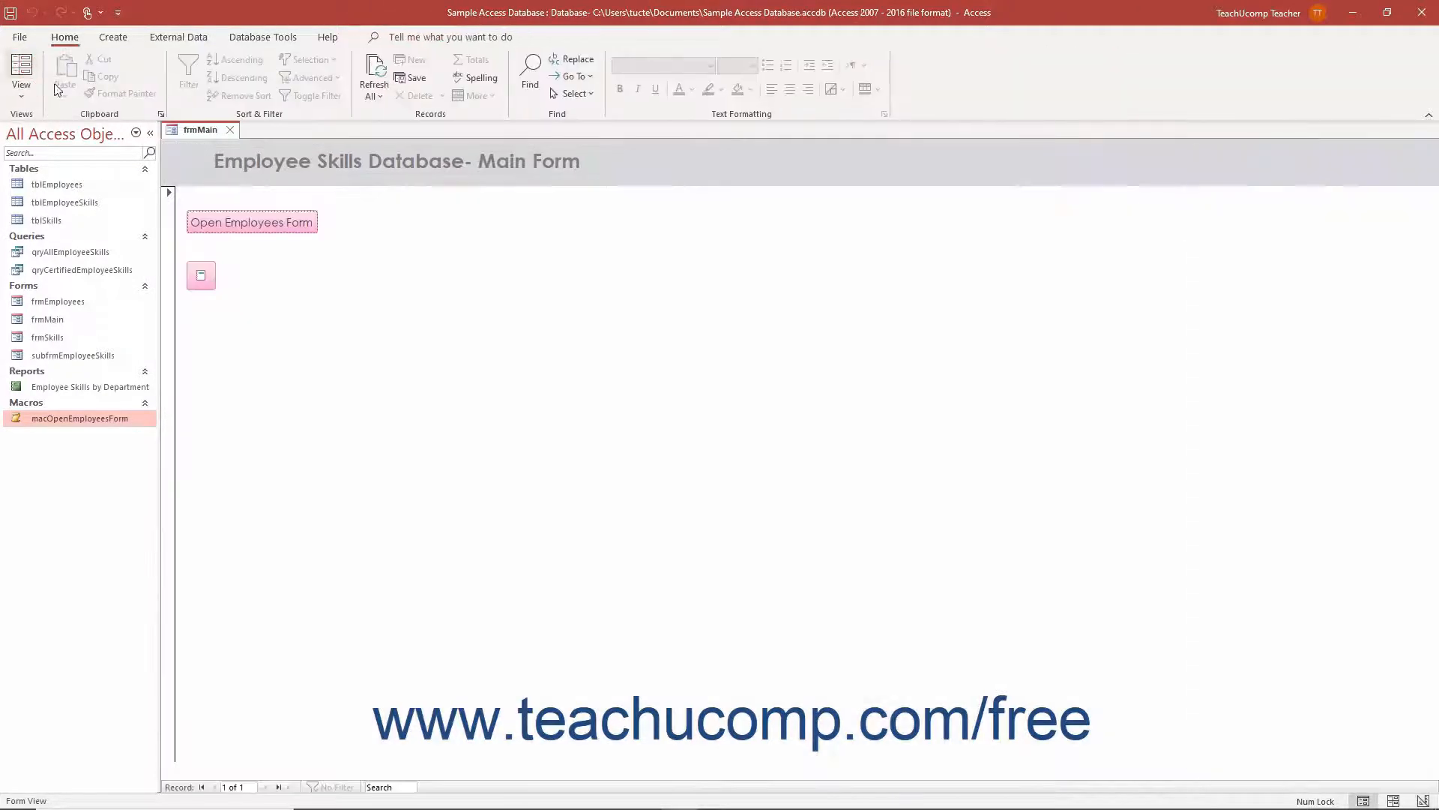
- Open frmEmployees from the new button in Form View, then close it again
left_click(252, 221)
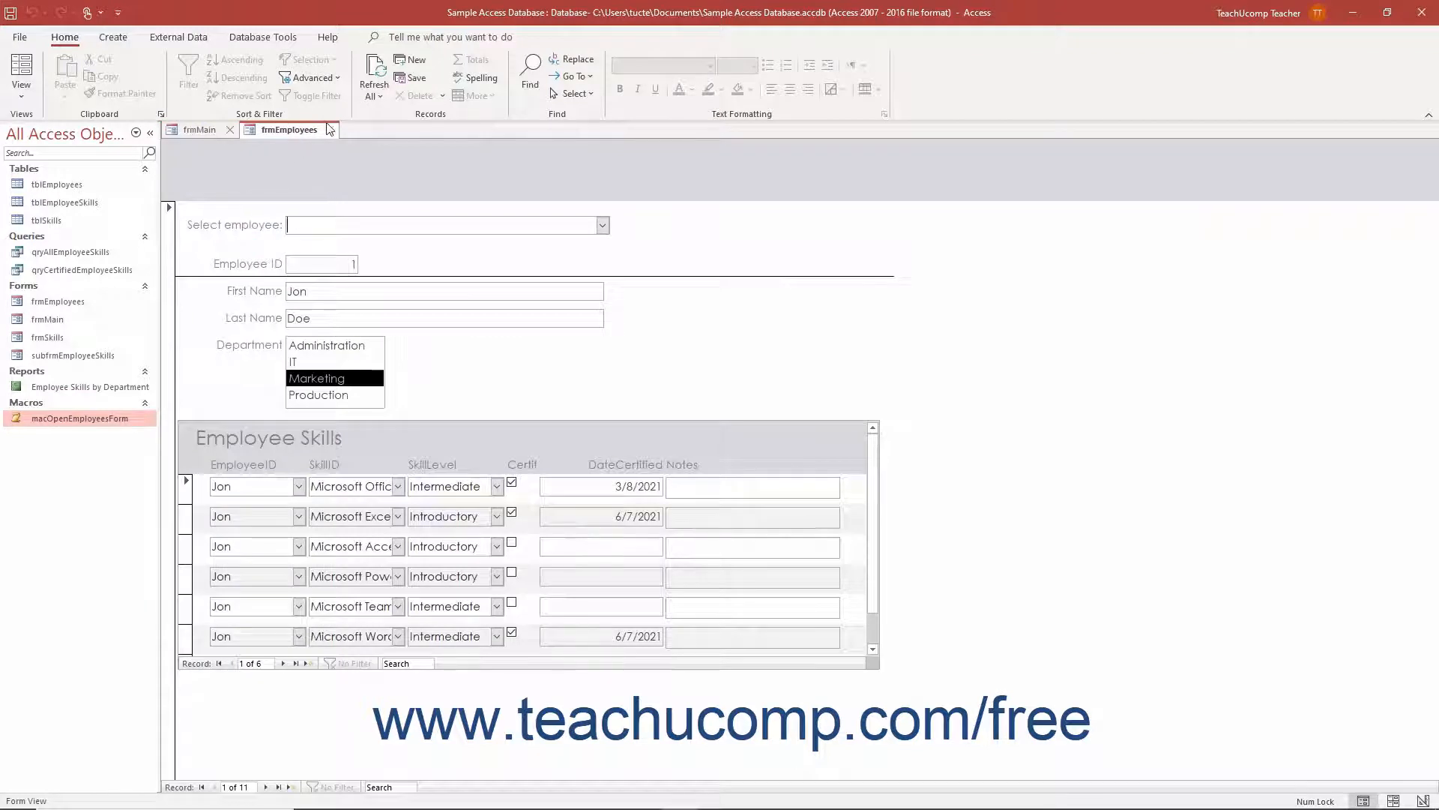
left_click(231, 129)
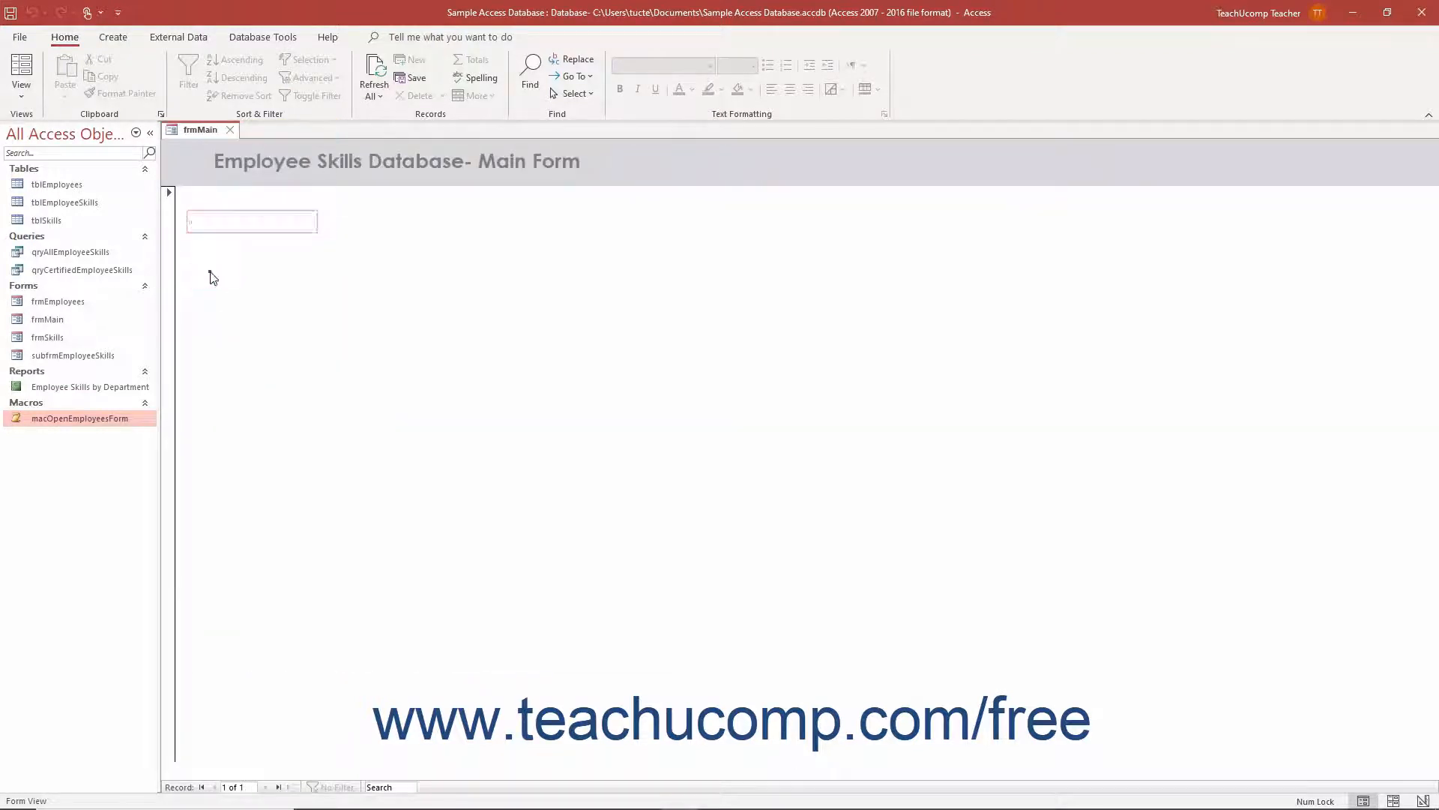